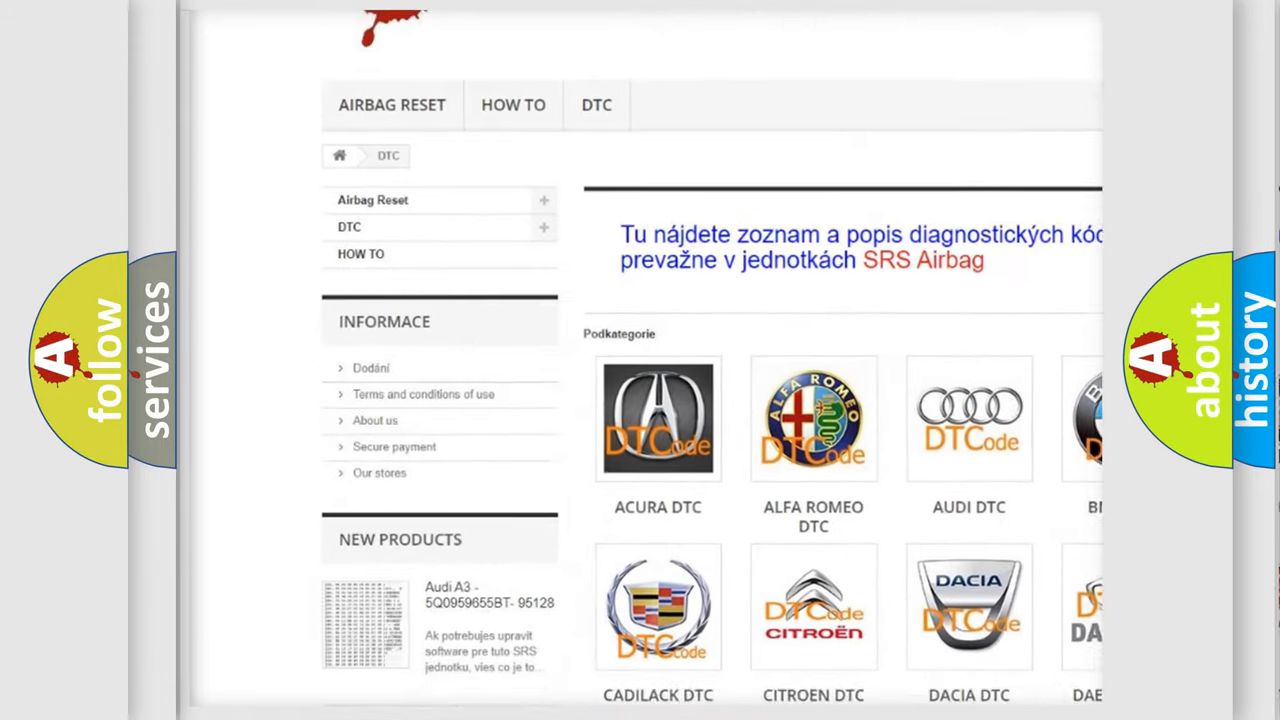
{"action": "scroll", "scroll_direction": "down", "scroll_amount": 3}
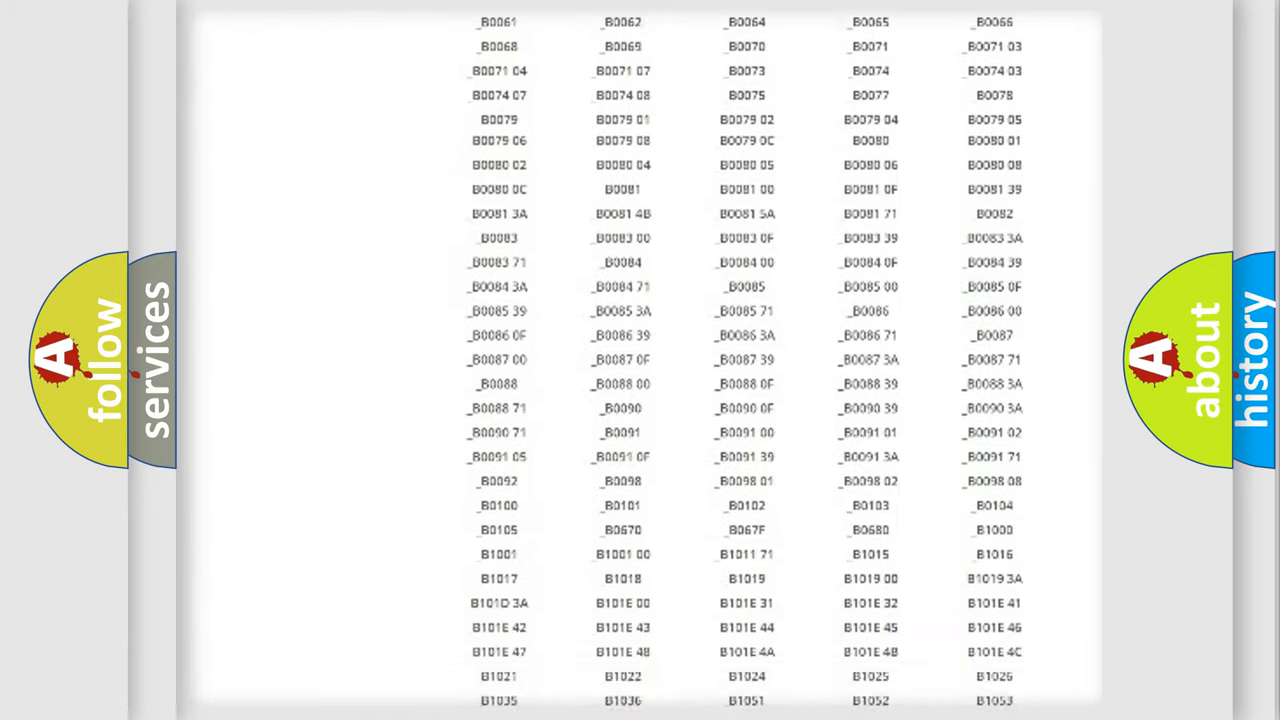
{"action": "scroll", "scroll_direction": "up", "scroll_amount": 3}
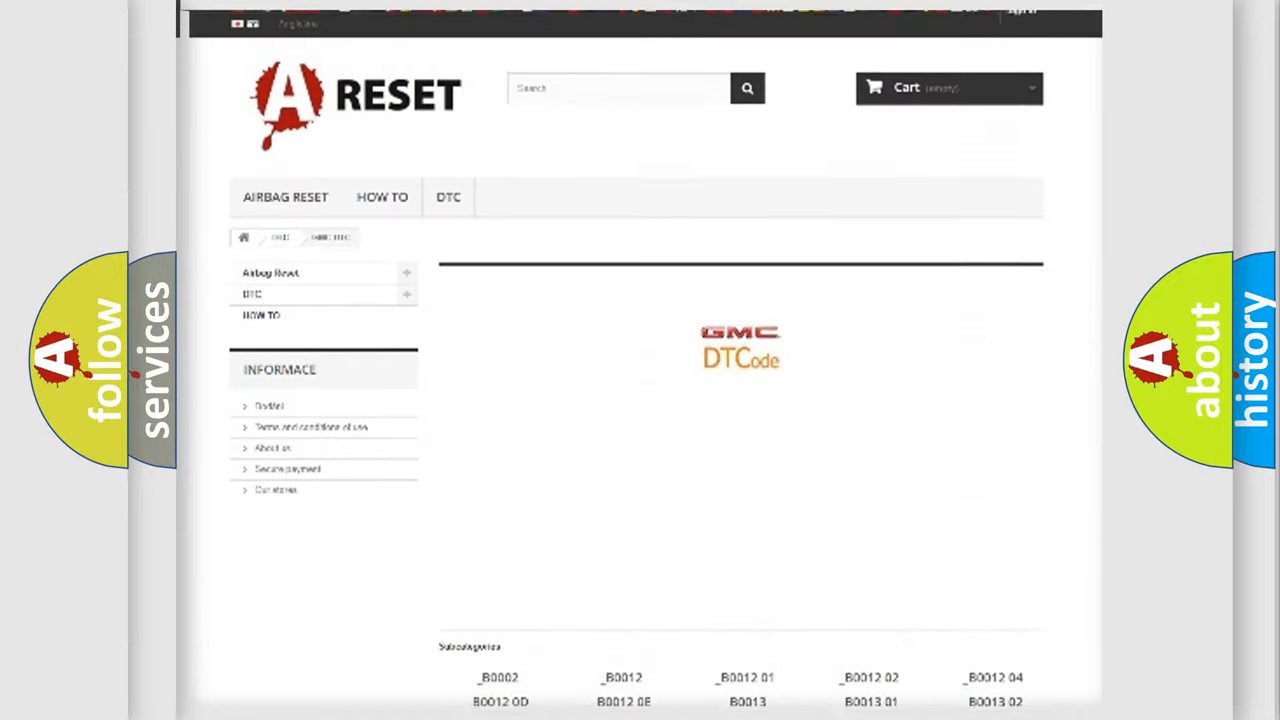